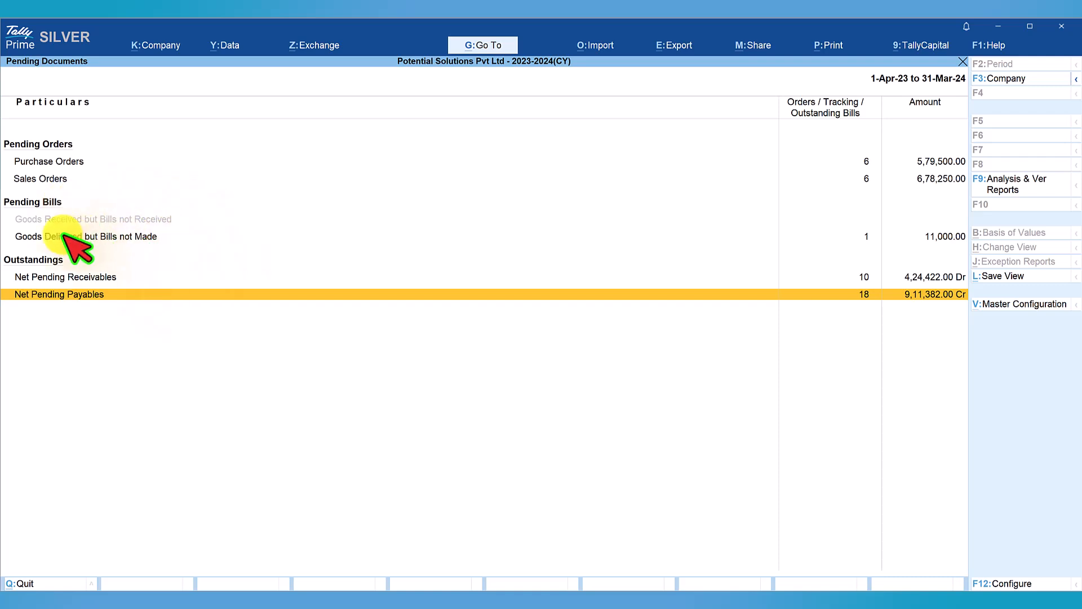
{"action": "mouse_move", "coordinate": [173, 238]}
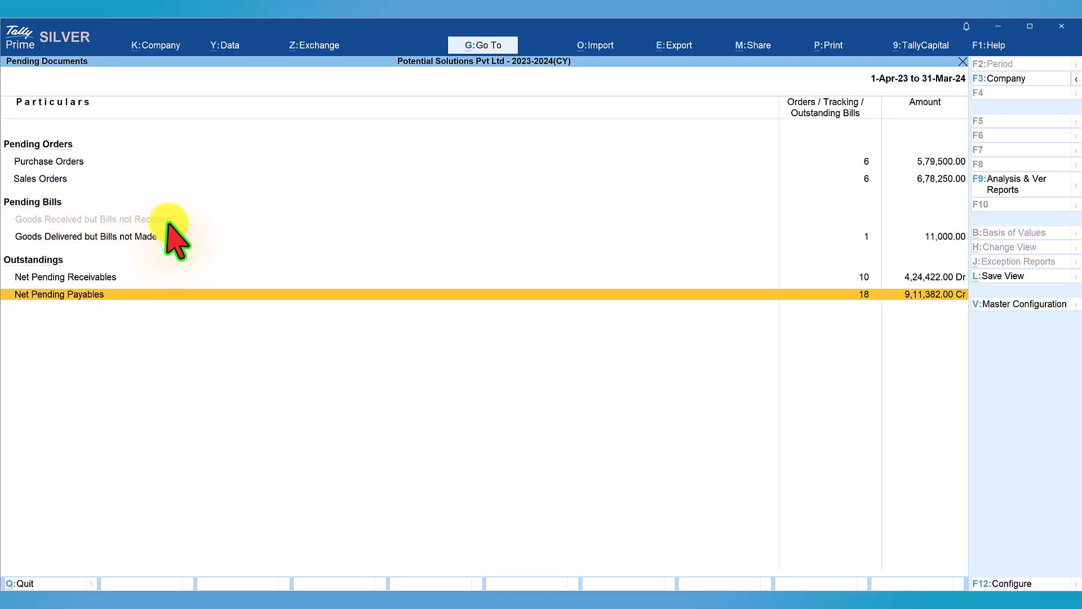
{"action": "mouse_move", "coordinate": [107, 245]}
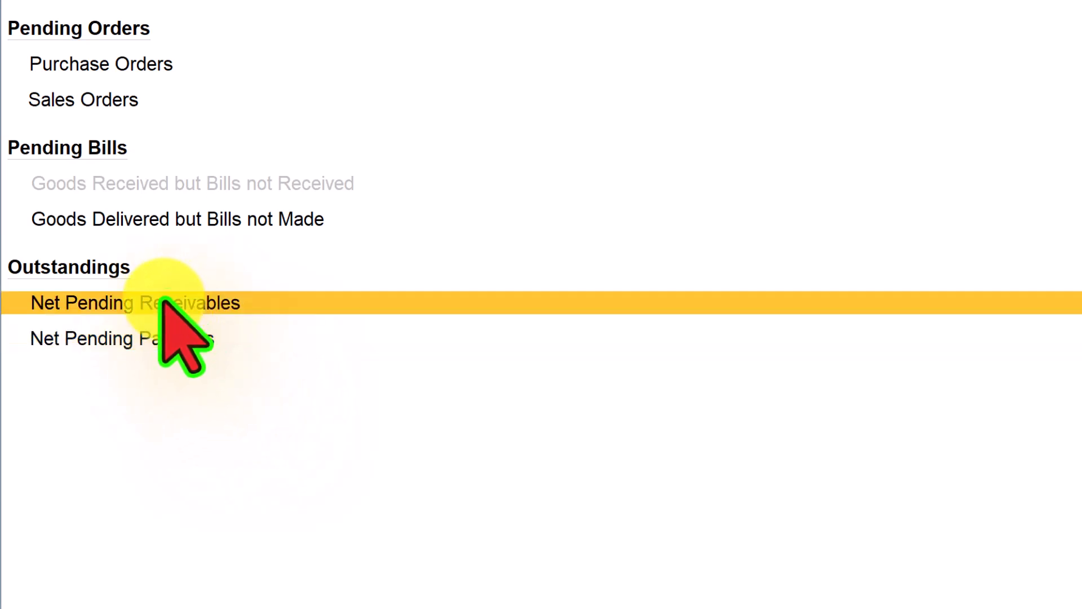
Show the party-wise Net Pending Receivables Summary with pending amounts and bill counts
{"action": "left_click", "coordinate": [134, 303]}
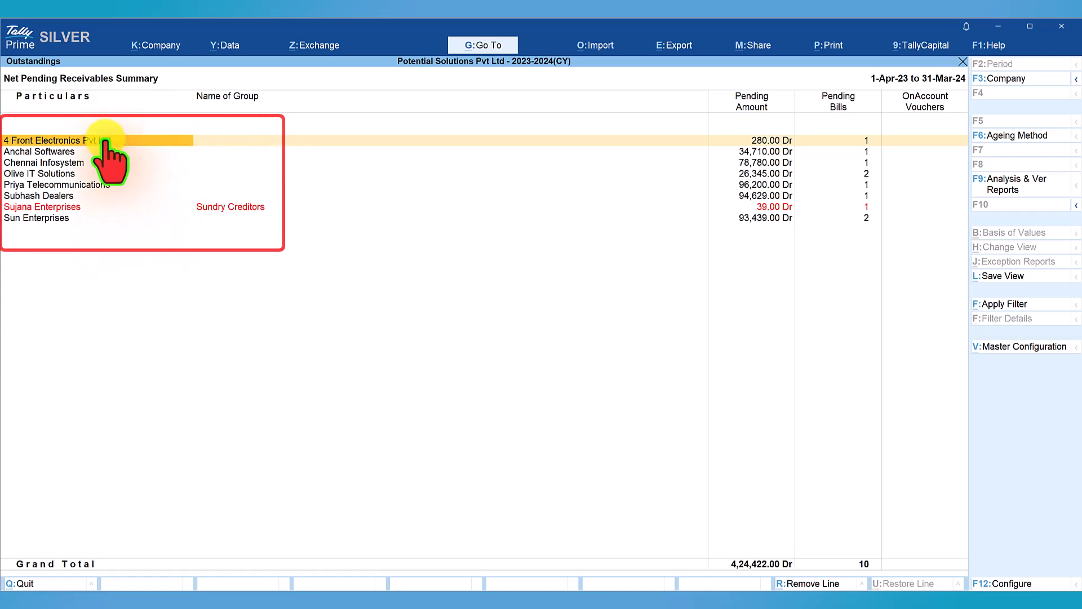
{"action": "mouse_move", "coordinate": [79, 228]}
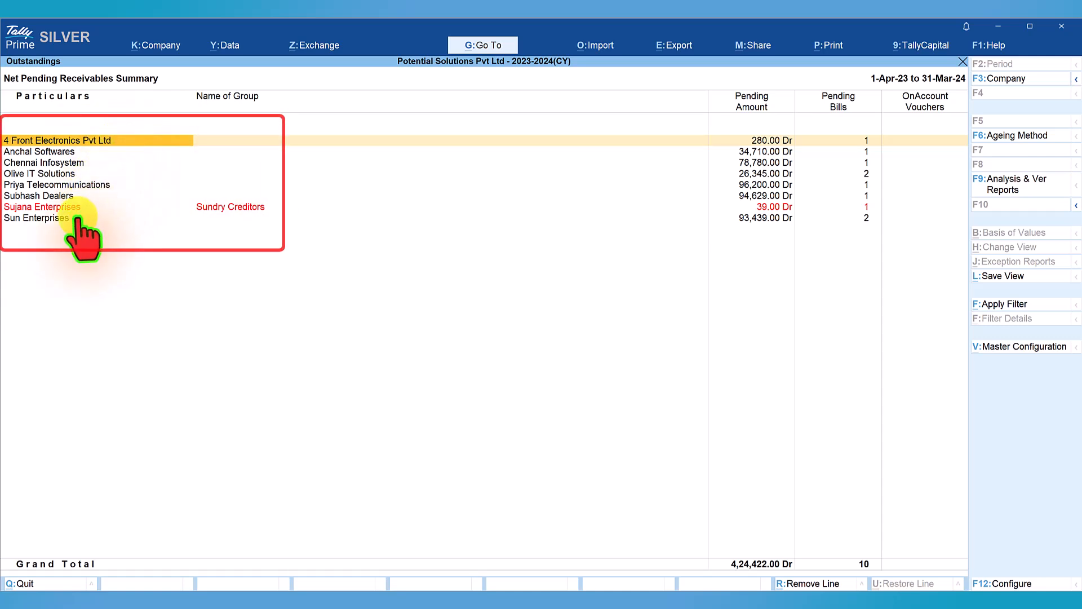
{"action": "mouse_move", "coordinate": [751, 124]}
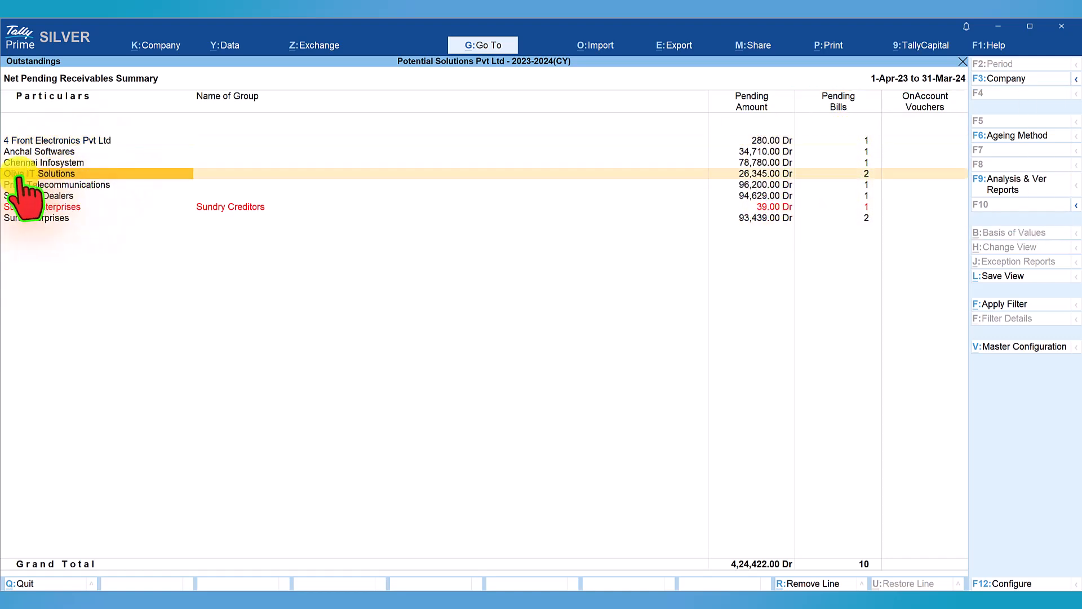
{"action": "mouse_move", "coordinate": [764, 189]}
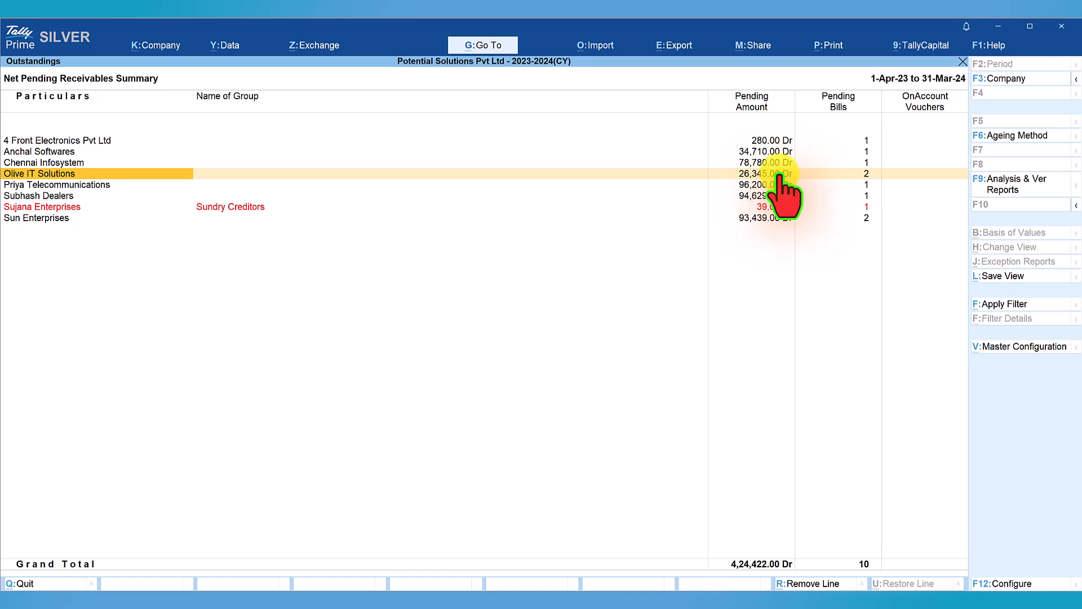
{"action": "mouse_move", "coordinate": [65, 187]}
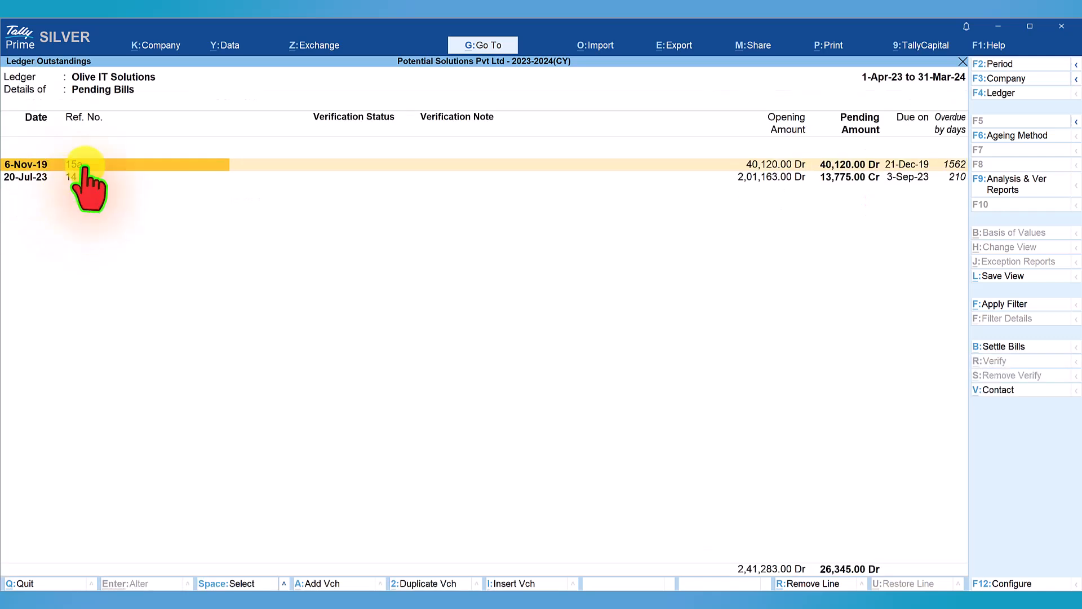
{"action": "mouse_move", "coordinate": [733, 175]}
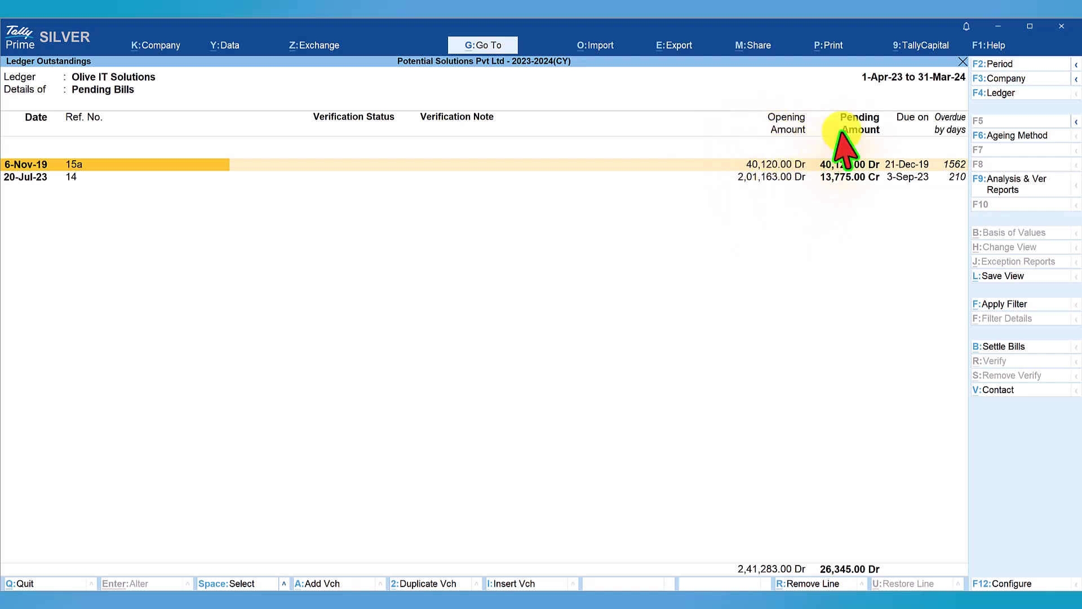
{"action": "mouse_move", "coordinate": [904, 124]}
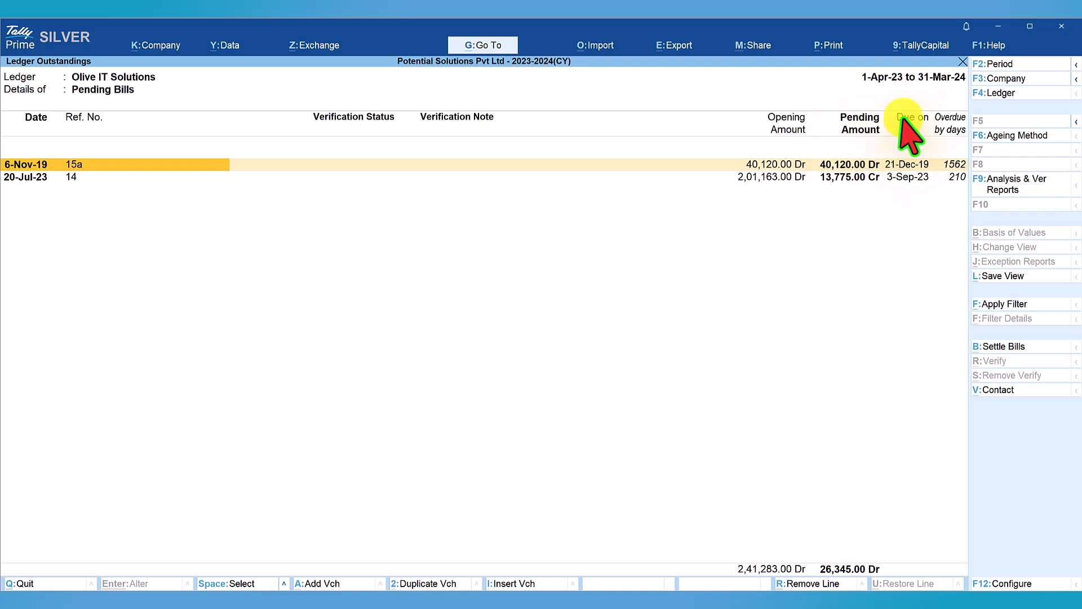
{"action": "mouse_move", "coordinate": [943, 169]}
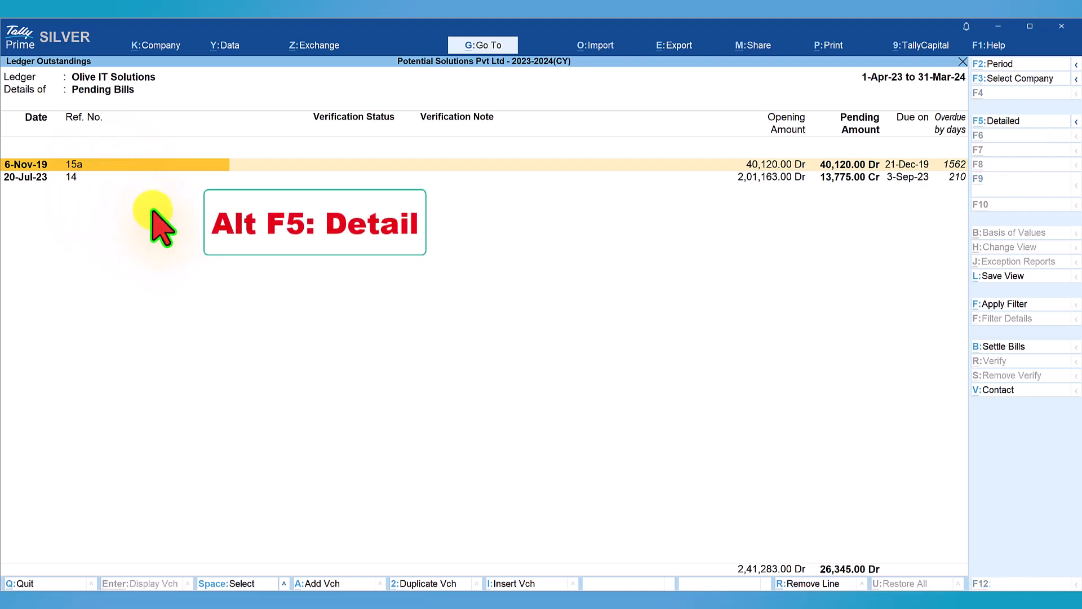
{"action": "key", "text": "alt+f5"}
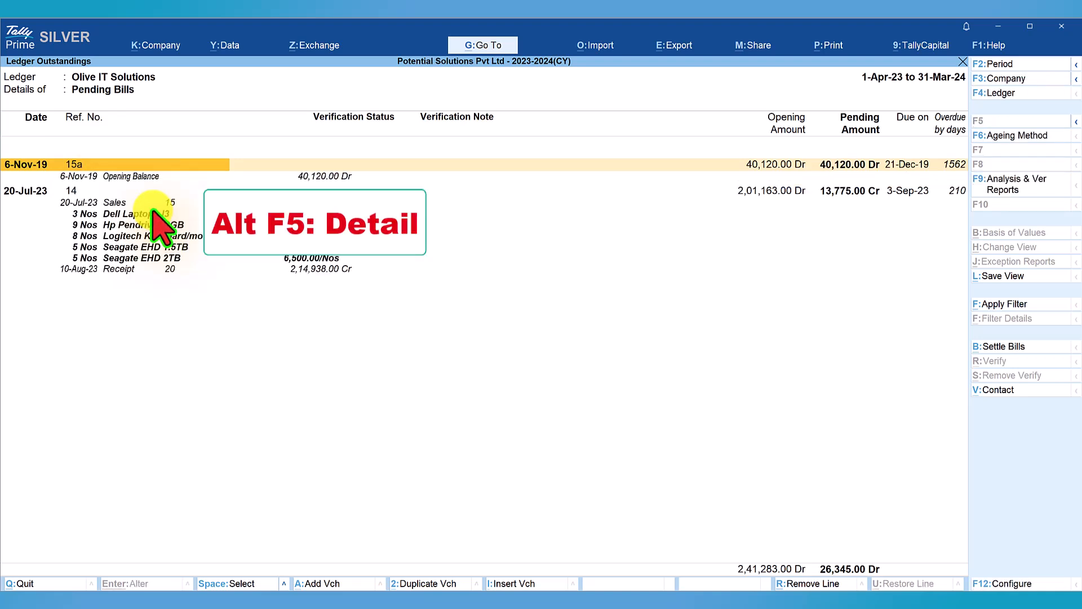
{"action": "key", "text": "alt+f5"}
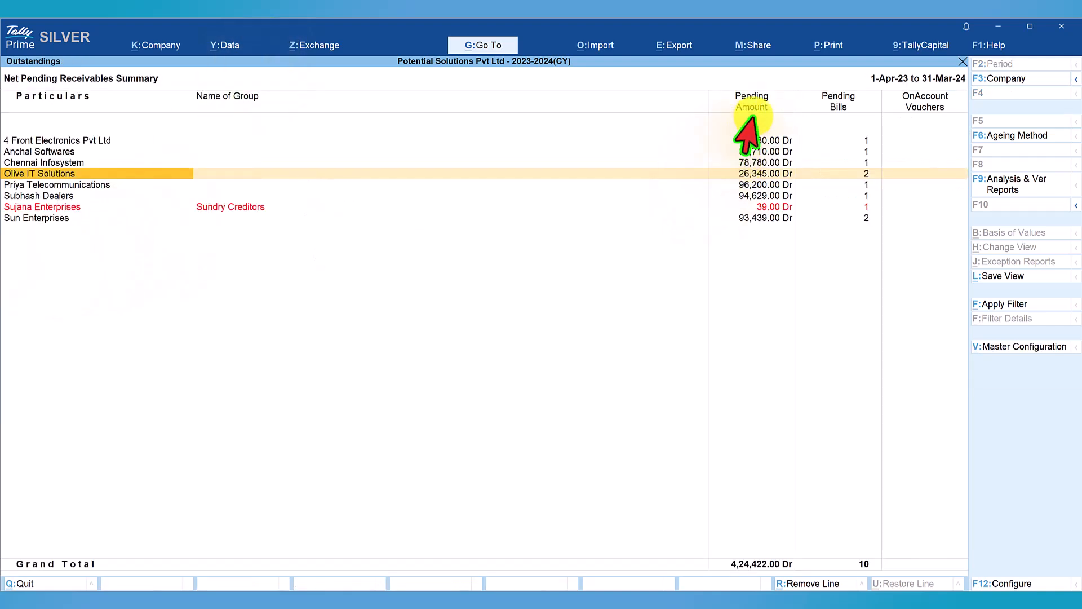
{"action": "mouse_move", "coordinate": [770, 251]}
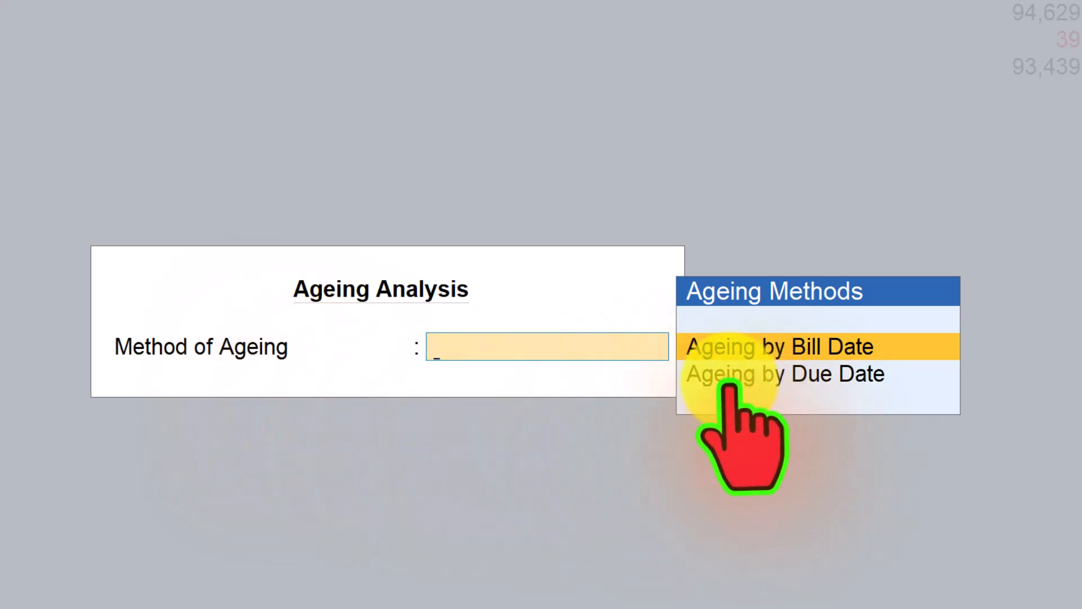
Choose the ageing method option for the receivables analysis
{"action": "left_click", "coordinate": [781, 346]}
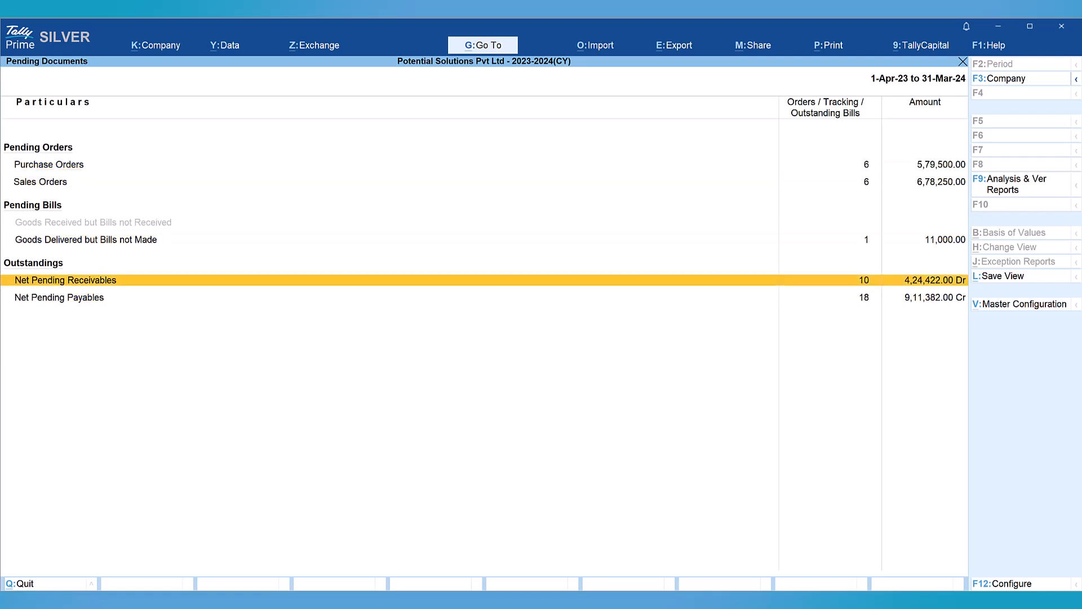
Reopen the Net Pending Receivables Summary listing eight parties totalling 4,24,422.00 Dr
{"action": "left_click", "coordinate": [66, 281]}
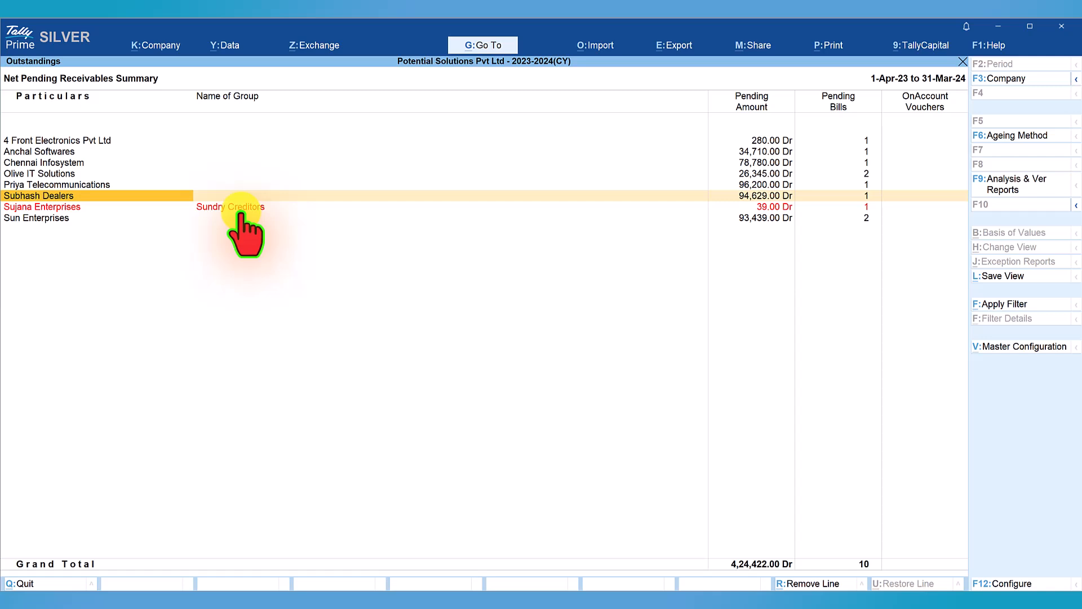
{"action": "mouse_move", "coordinate": [752, 560]}
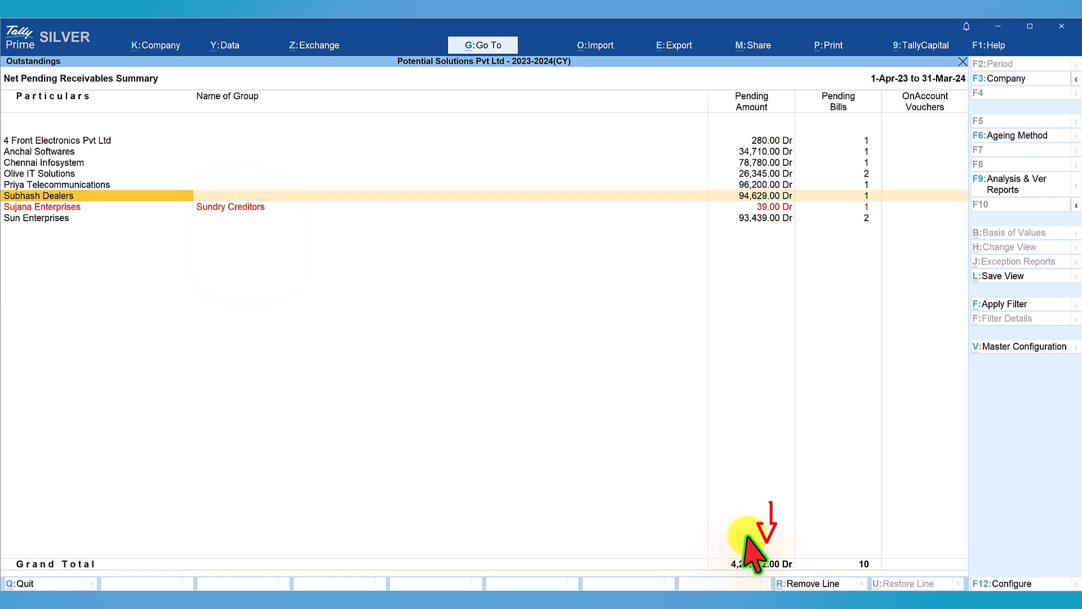
{"action": "mouse_move", "coordinate": [138, 79]}
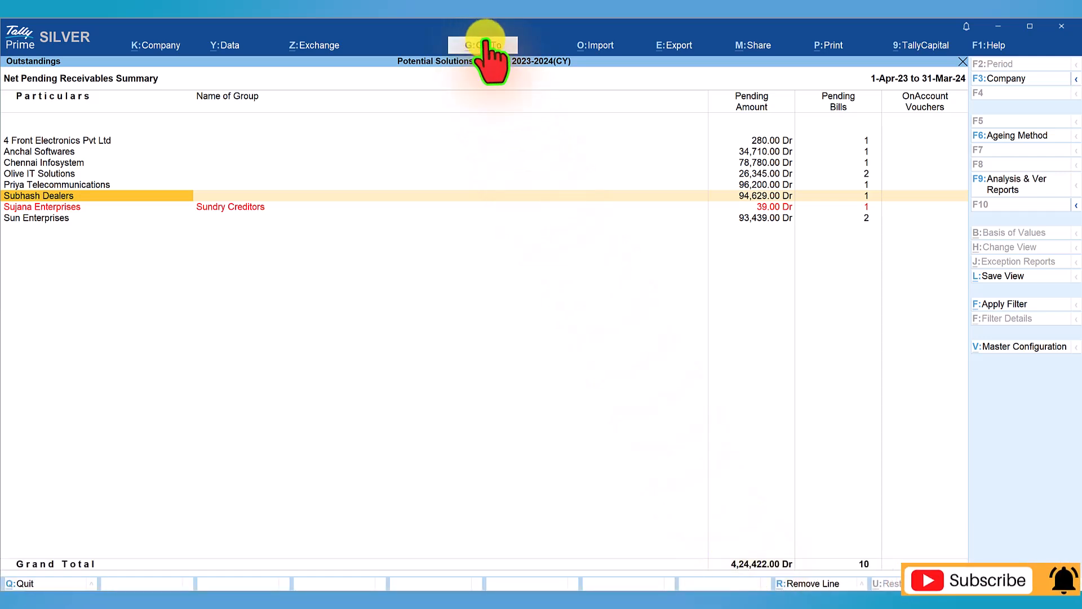
Jump to the Balance Sheet as at 31-Mar-24 via Go To, searching 'Balanc'
{"action": "left_click", "coordinate": [484, 45]}
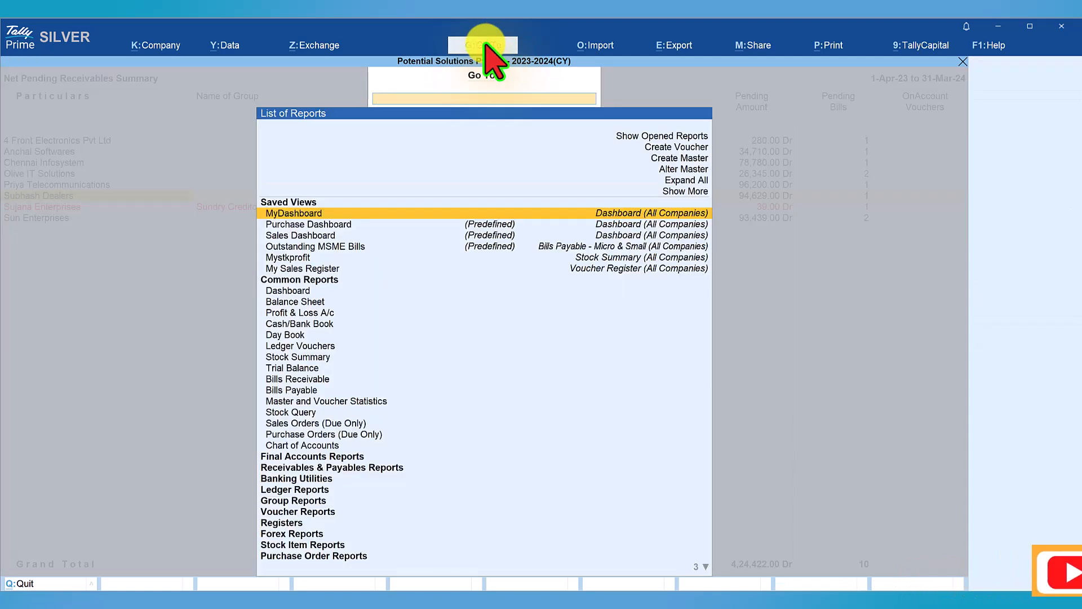
{"action": "type", "text": "Balanc"}
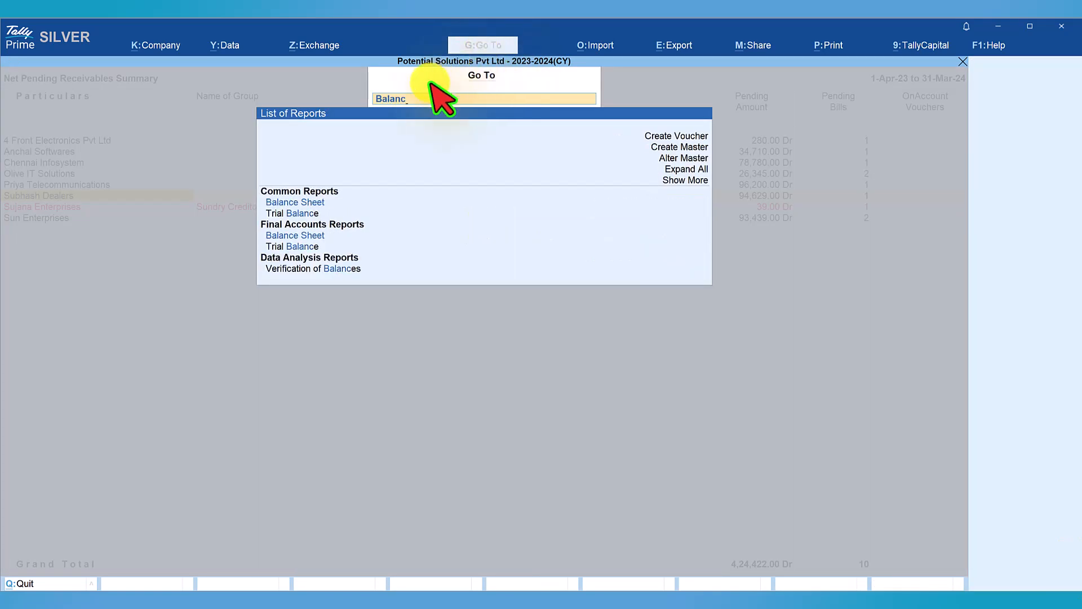
{"action": "mouse_move", "coordinate": [294, 201]}
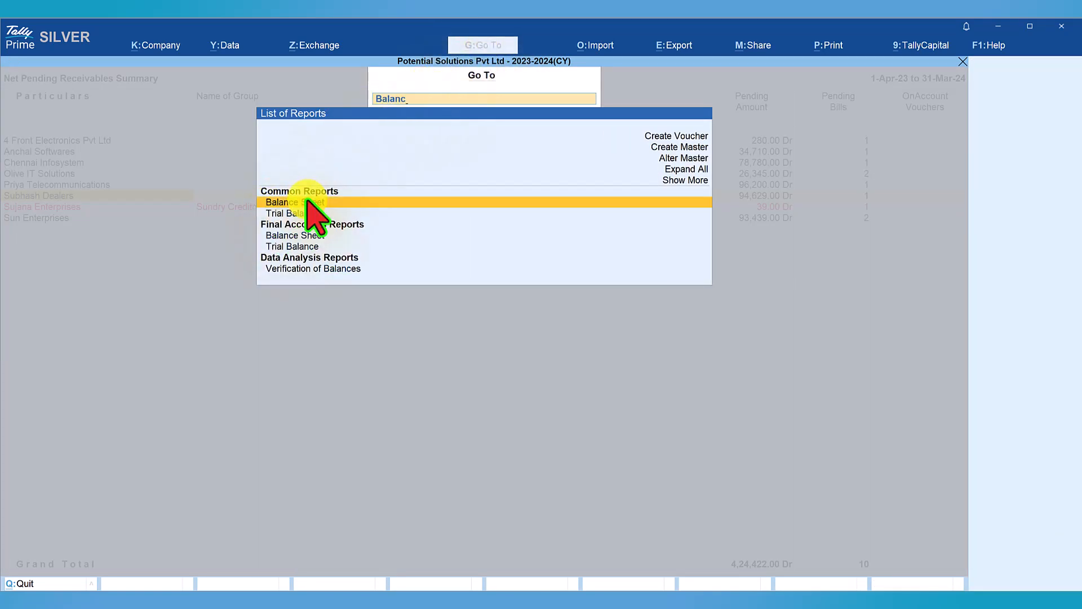
{"action": "left_click", "coordinate": [283, 202]}
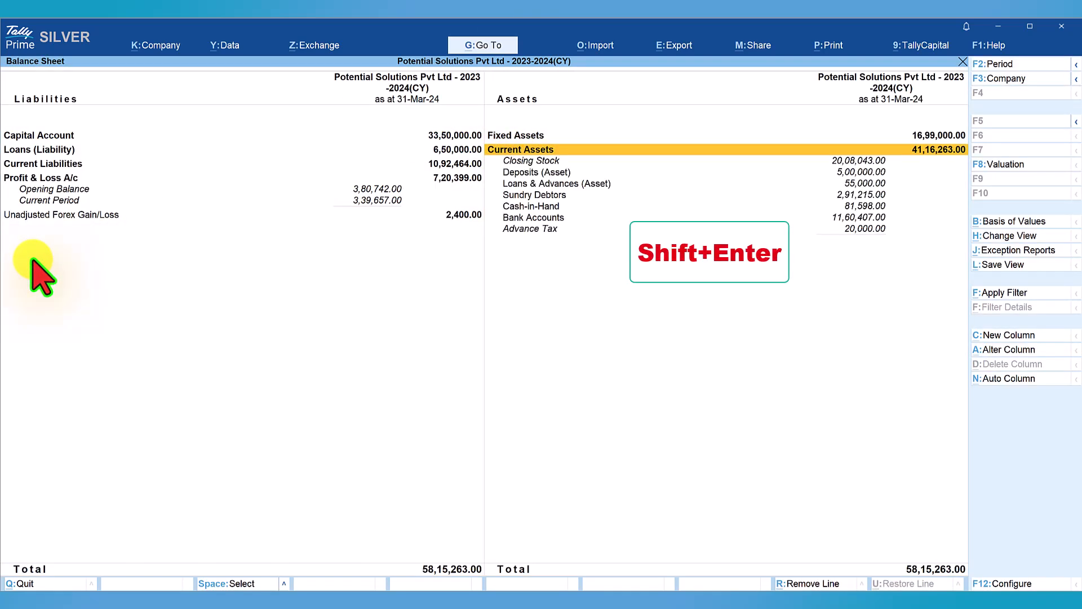
{"action": "mouse_move", "coordinate": [521, 204]}
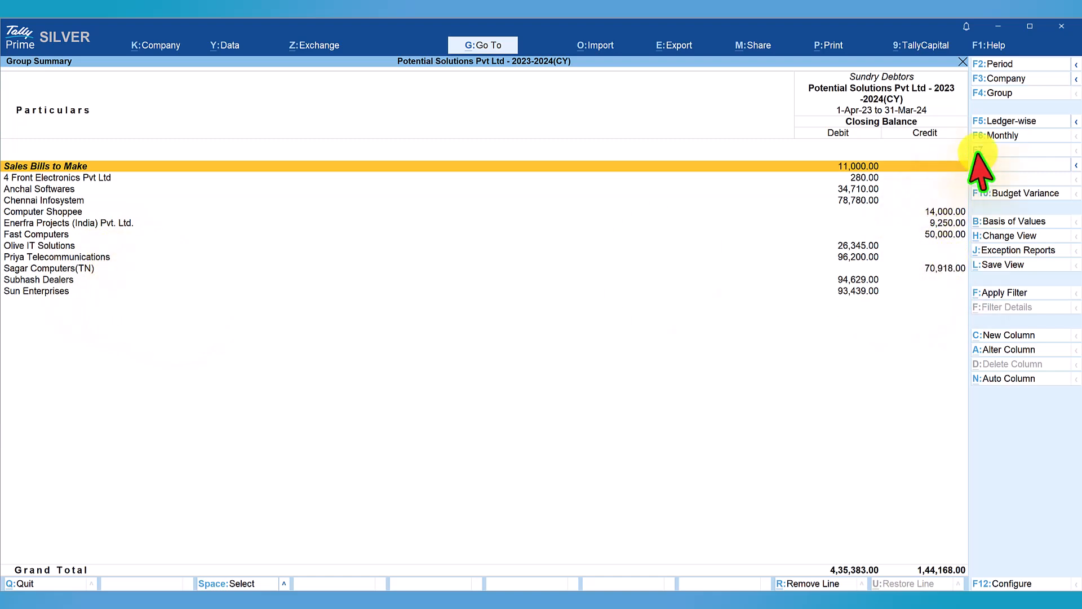
{"action": "mouse_move", "coordinate": [835, 583]}
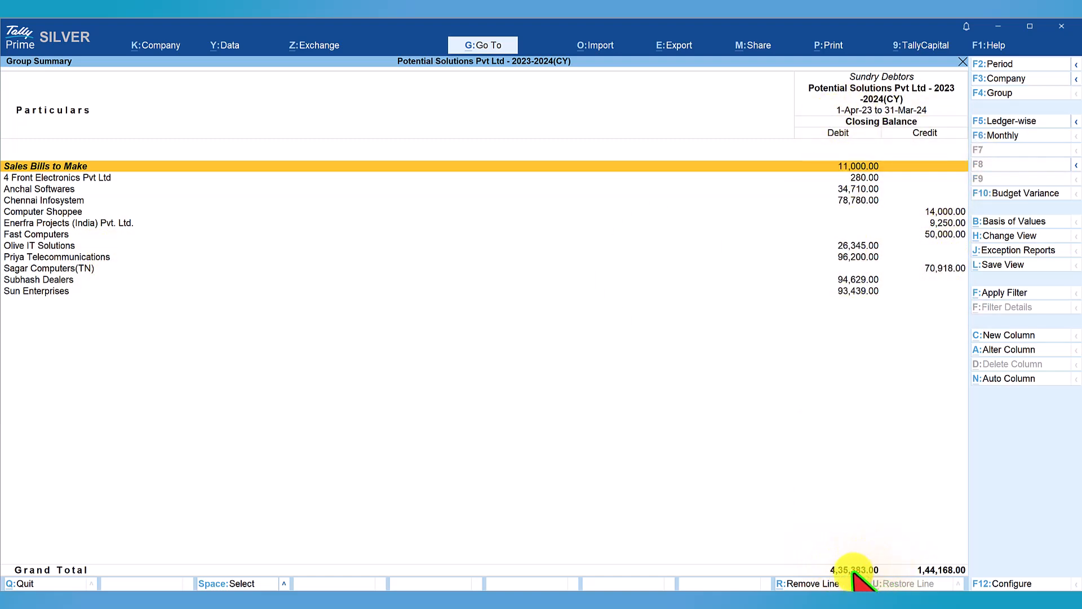
{"action": "mouse_move", "coordinate": [877, 566]}
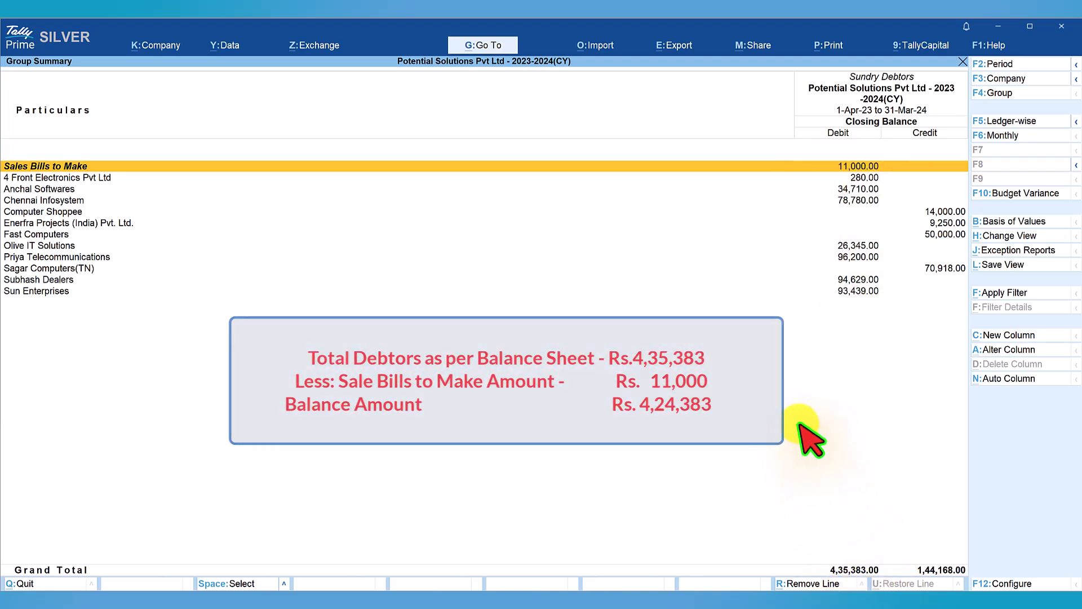
{"action": "mouse_move", "coordinate": [814, 435]}
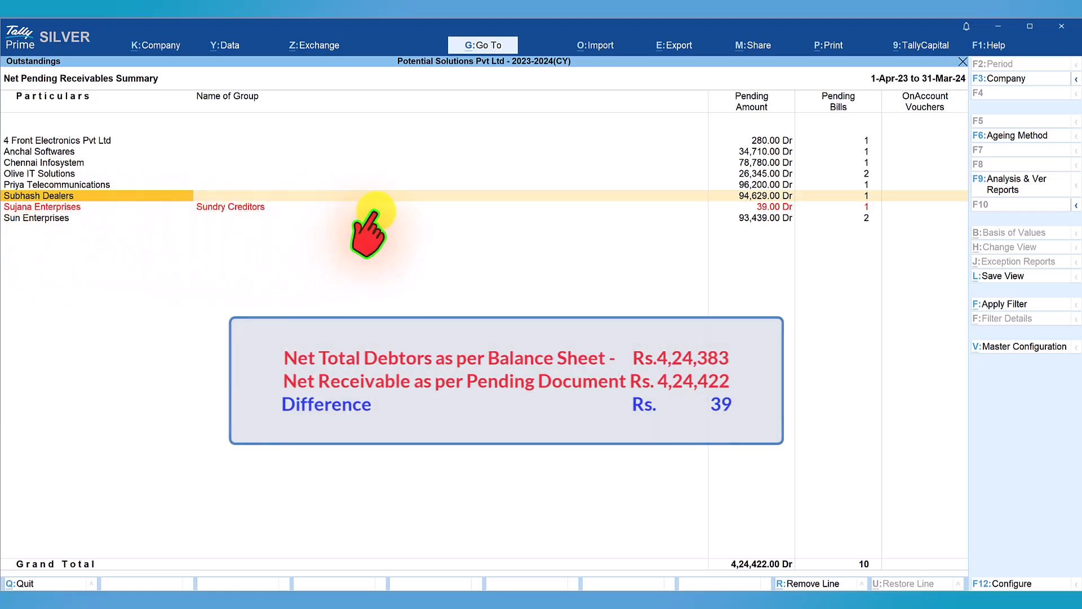
{"action": "mouse_move", "coordinate": [238, 224]}
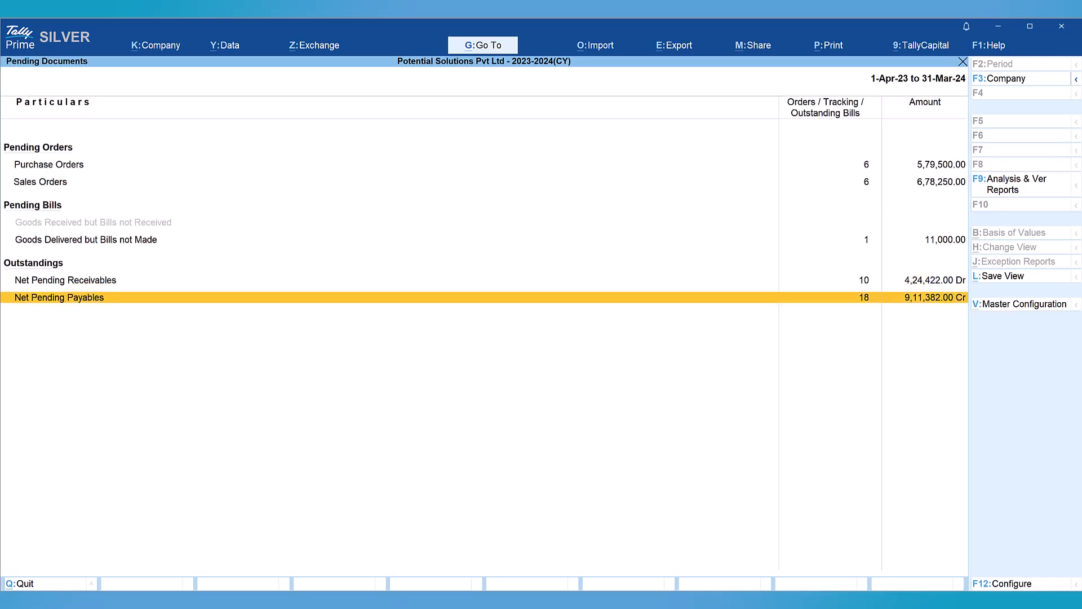
Show the Net Pending Payables party-wise summary totalling 9,11,382.00 Cr across 18 bills
{"action": "left_click", "coordinate": [59, 296]}
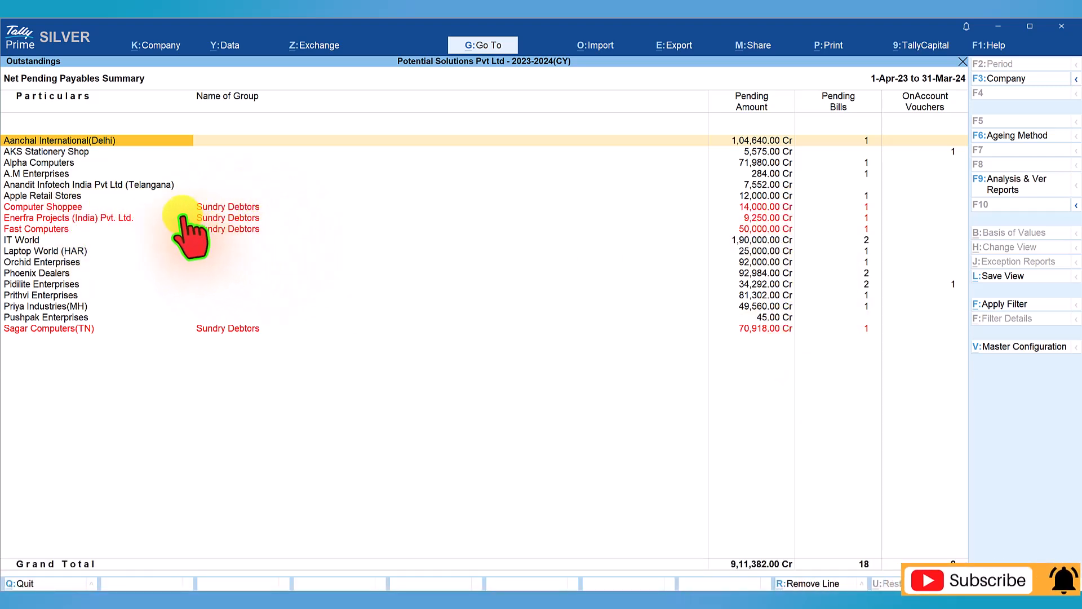
{"action": "mouse_move", "coordinate": [318, 248]}
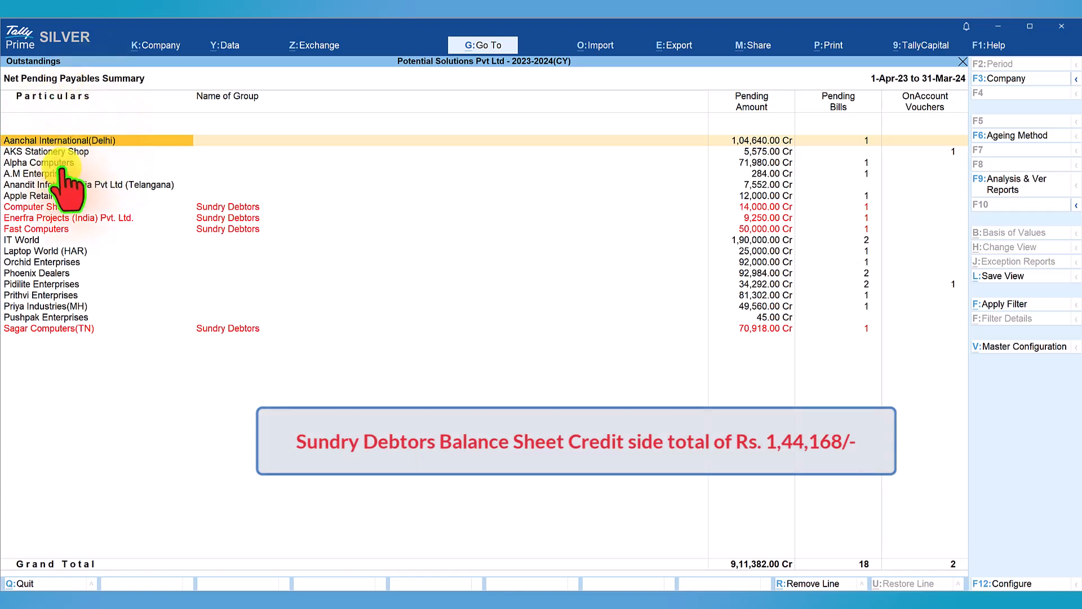
{"action": "mouse_move", "coordinate": [186, 165]}
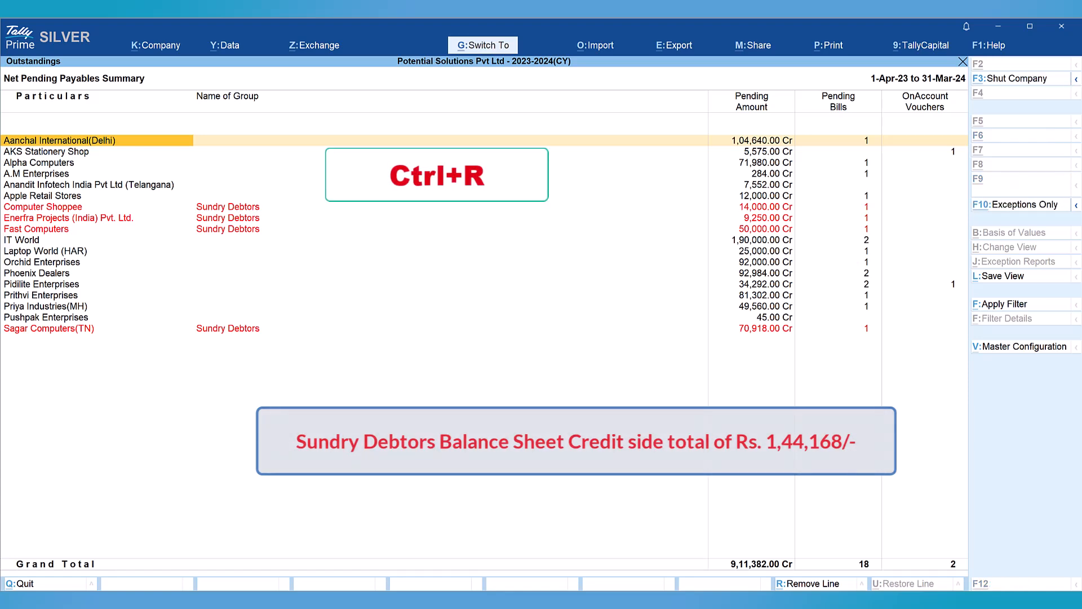
Hide Aanchal International(Delhi) from the payables summary, lowering the total to 8,06,742.00 Cr
{"action": "key", "text": "ctrl+r"}
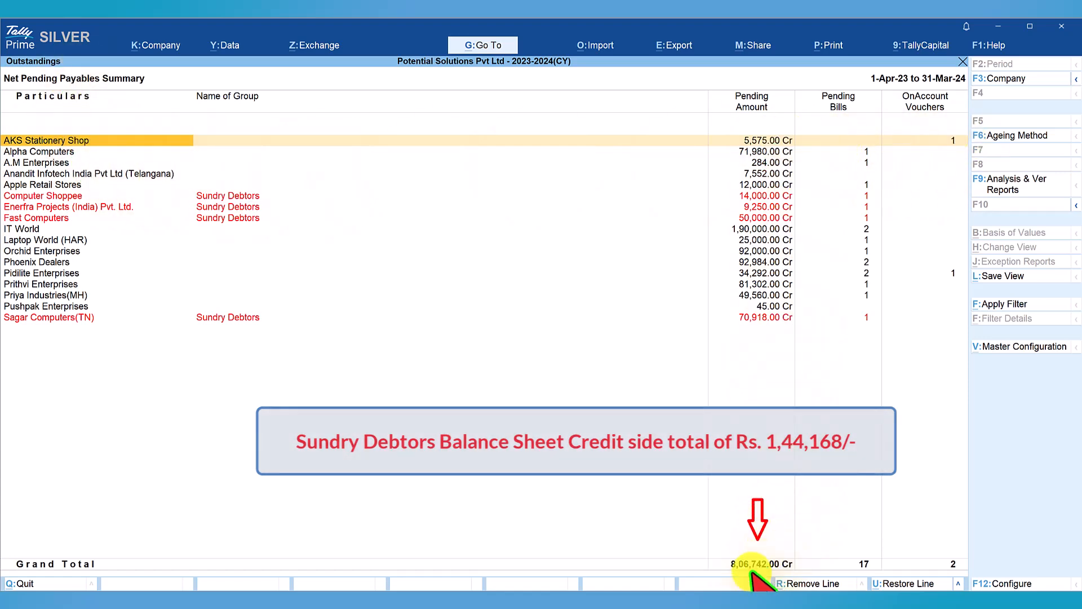
{"action": "mouse_move", "coordinate": [780, 578]}
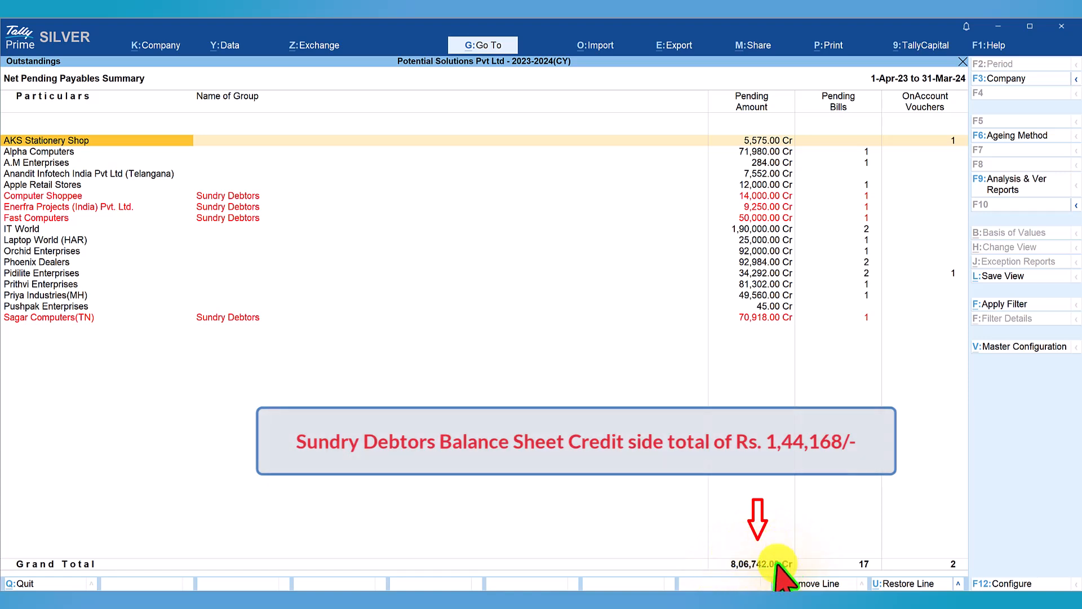
{"action": "mouse_move", "coordinate": [97, 159]}
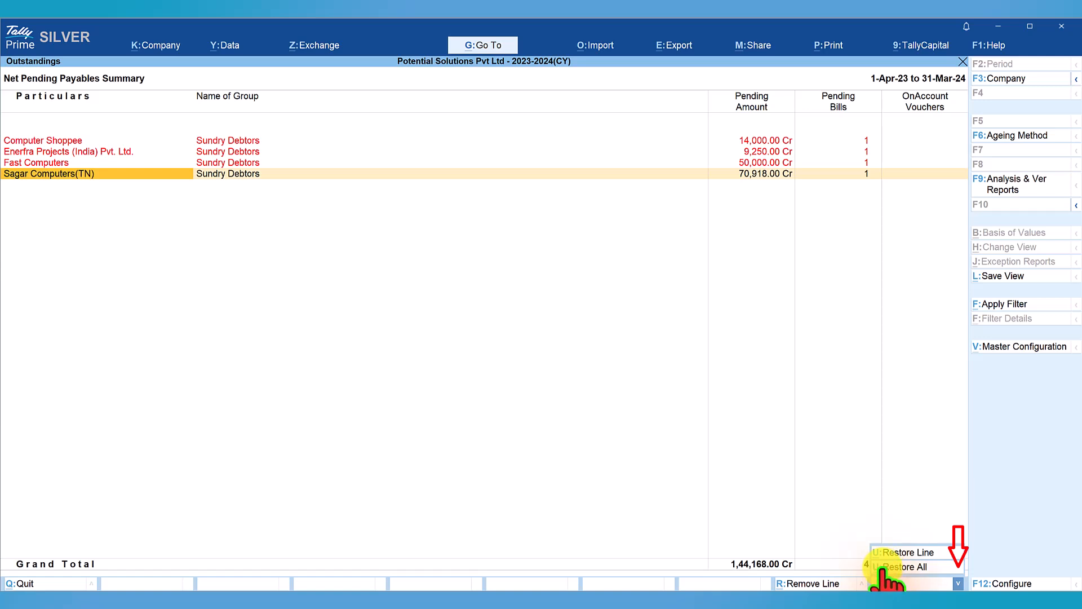
Restore all removed parties so the payables summary again totals 9,11,382.00 Cr across 18 bills
{"action": "key", "text": "Alt+U"}
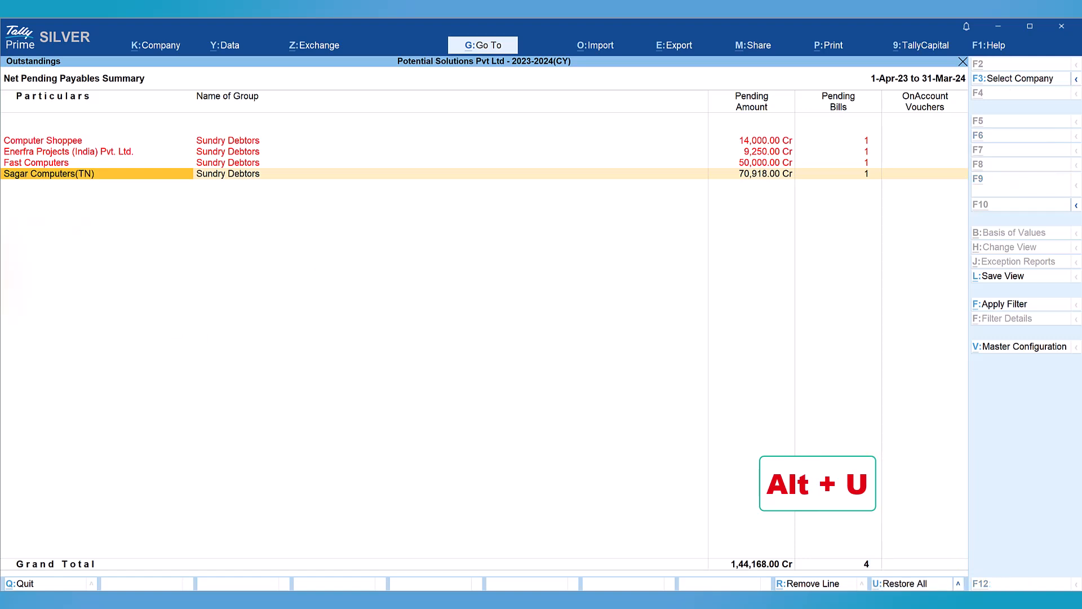
{"action": "key", "text": "alt+u"}
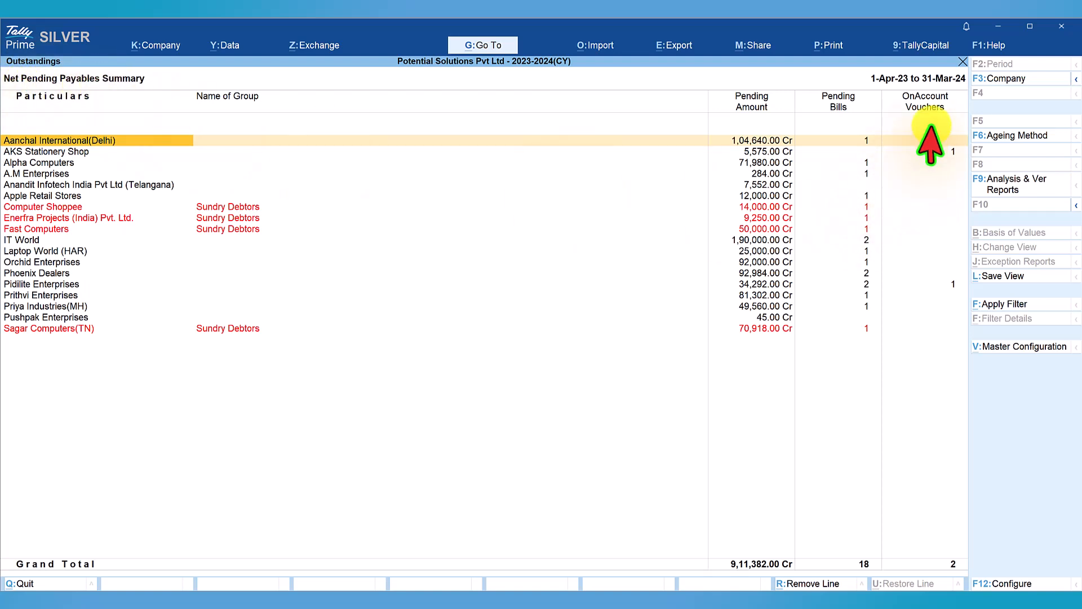
{"action": "mouse_move", "coordinate": [946, 138]}
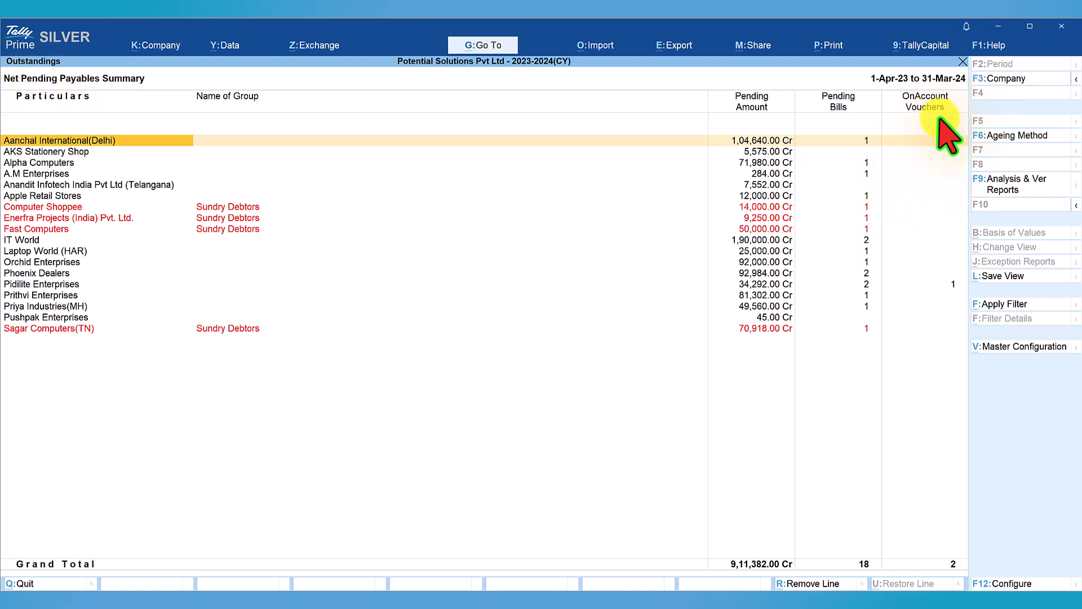
{"action": "mouse_move", "coordinate": [966, 193]}
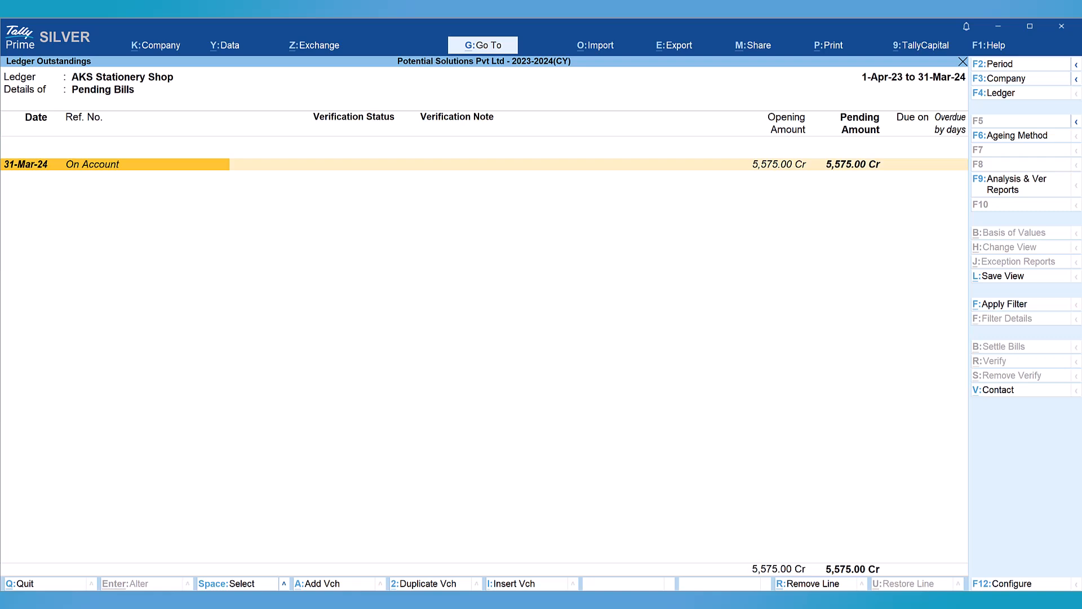
Expand AKS Stationery Shop's On Account balance into 14,575.00 Cr opening and 9,000.00 Dr Payment 16, selecting the payment
{"action": "key", "text": "shift+enter"}
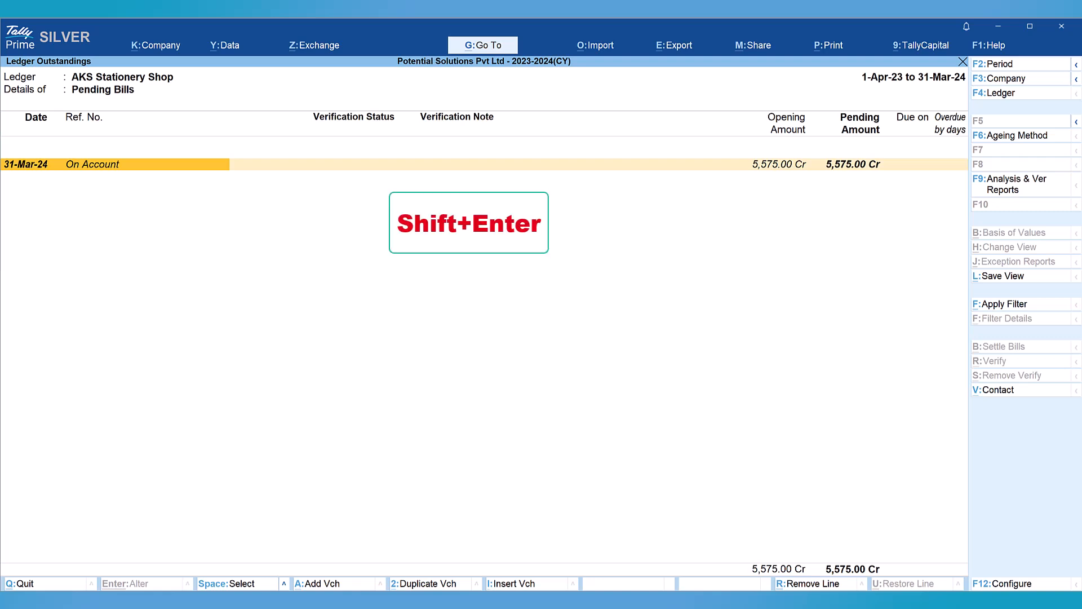
{"action": "key", "text": "shift+enter"}
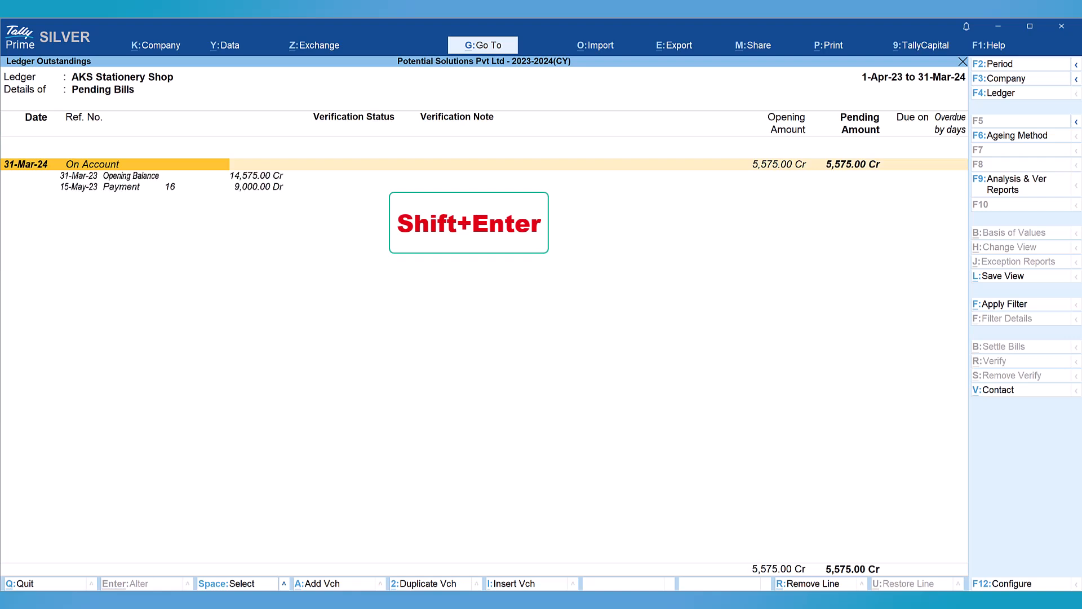
{"action": "key", "text": "shift+enter"}
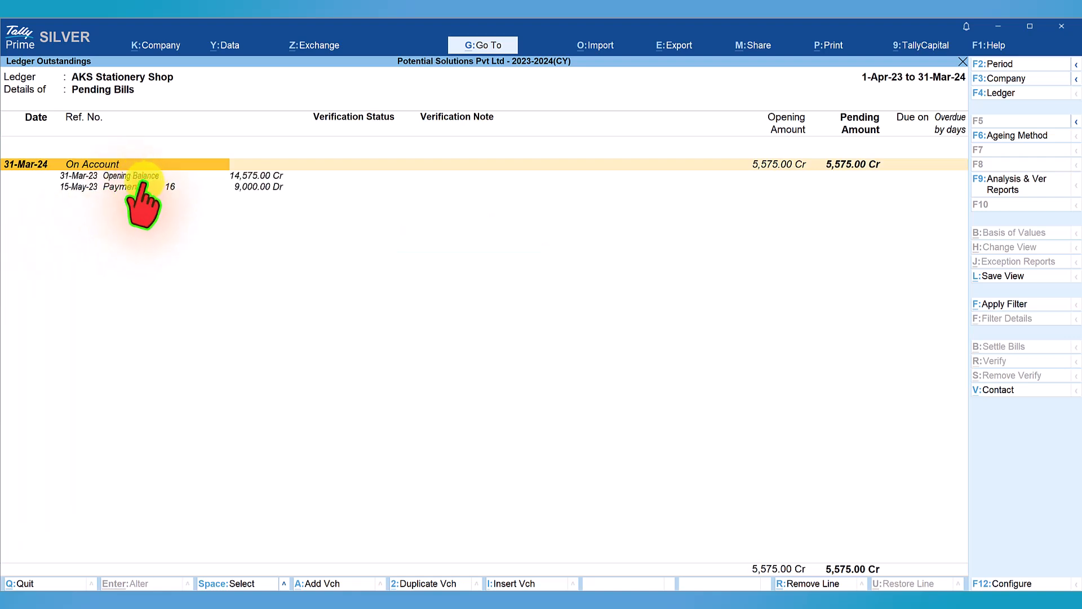
{"action": "left_click", "coordinate": [124, 186]}
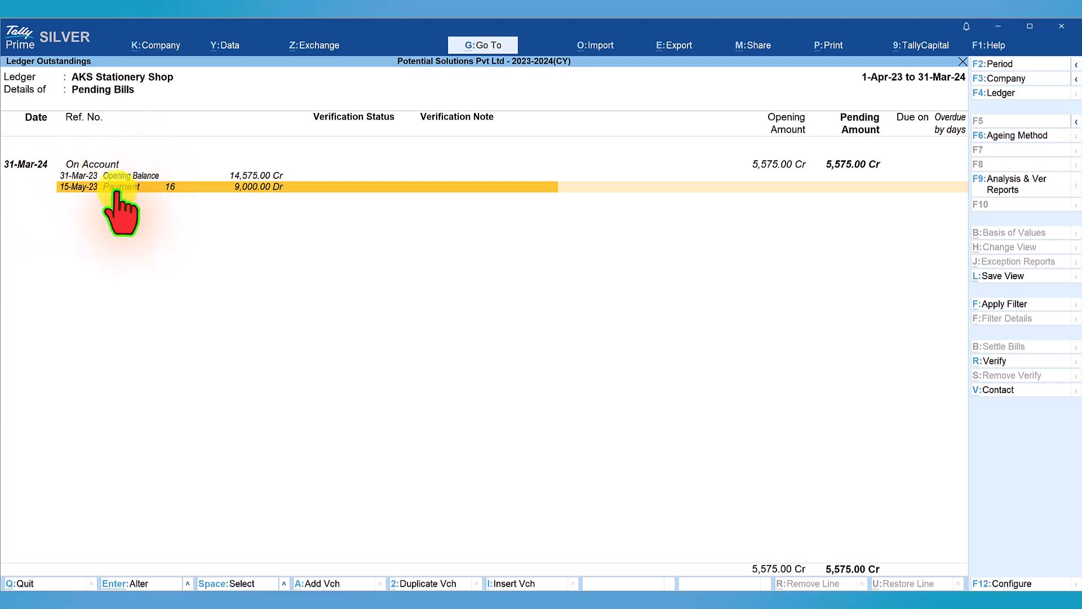
Bring up Payment voucher 16 dated 15-May-23 for 9,000.00 in Accounting Voucher Alteration
{"action": "key", "text": "ctrl+enter"}
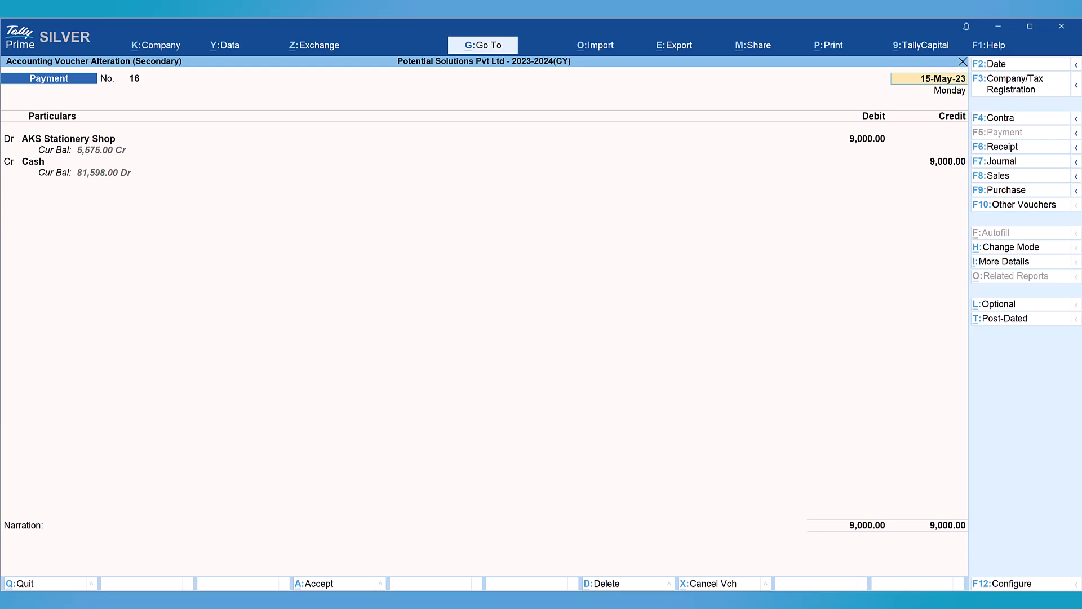
{"action": "left_click", "coordinate": [925, 79]}
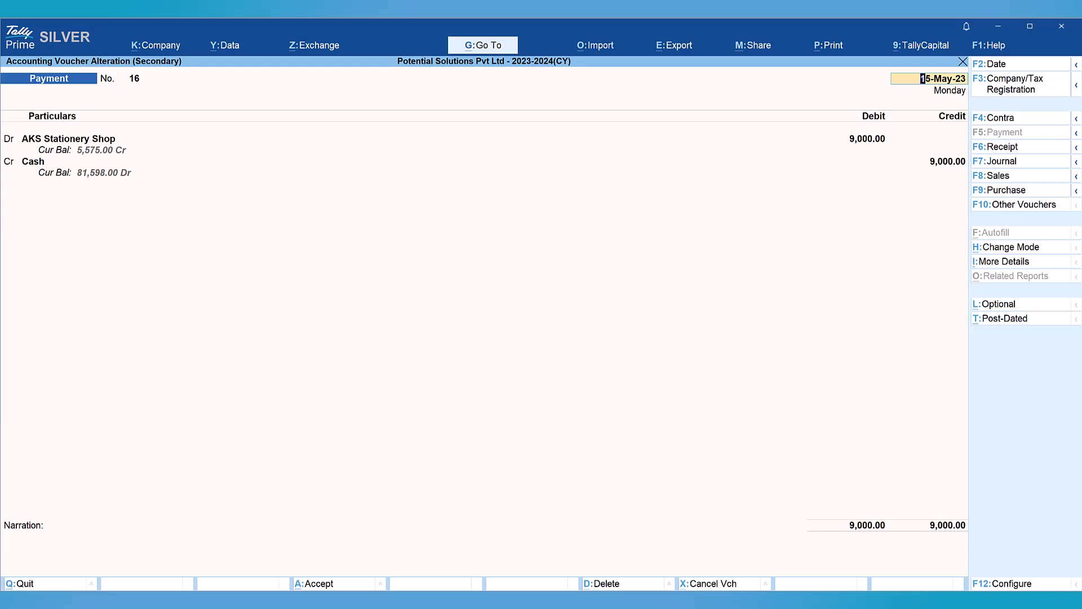